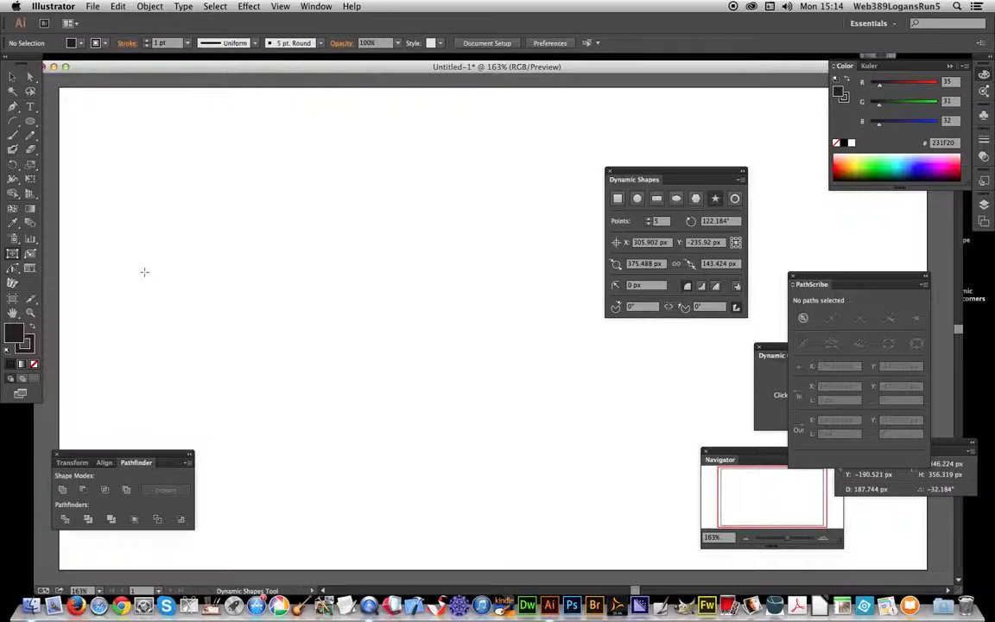
{"action": "mouse_move", "coordinate": [13, 255]}
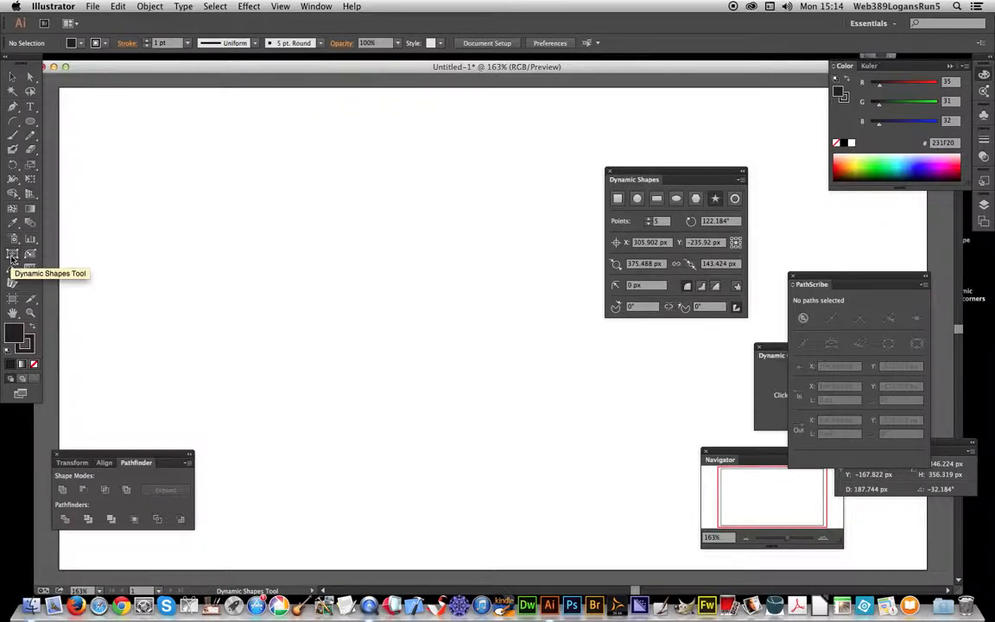
{"action": "mouse_move", "coordinate": [30, 255]}
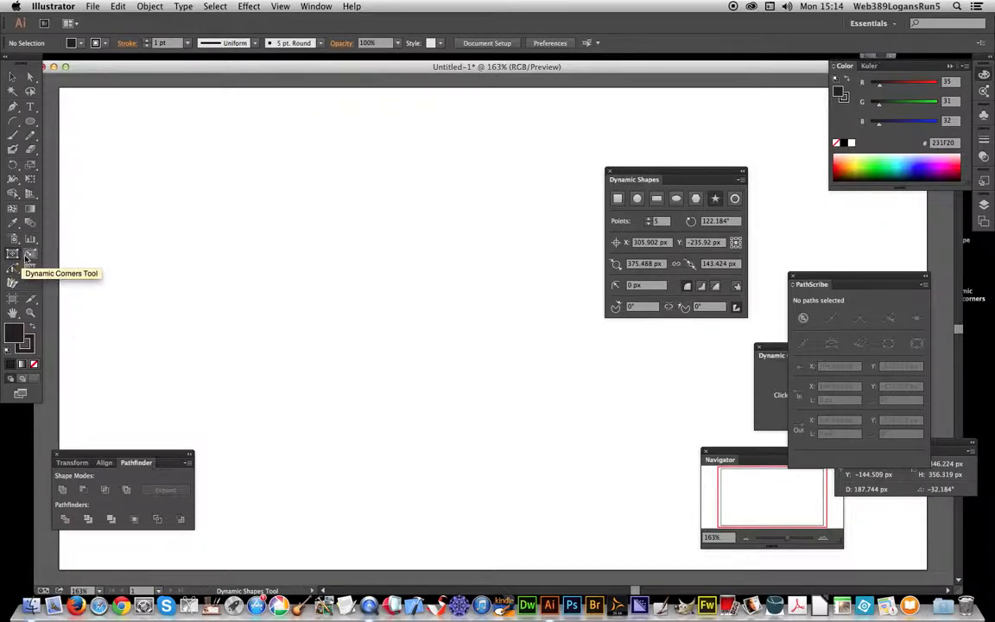
{"action": "mouse_move", "coordinate": [568, 180]}
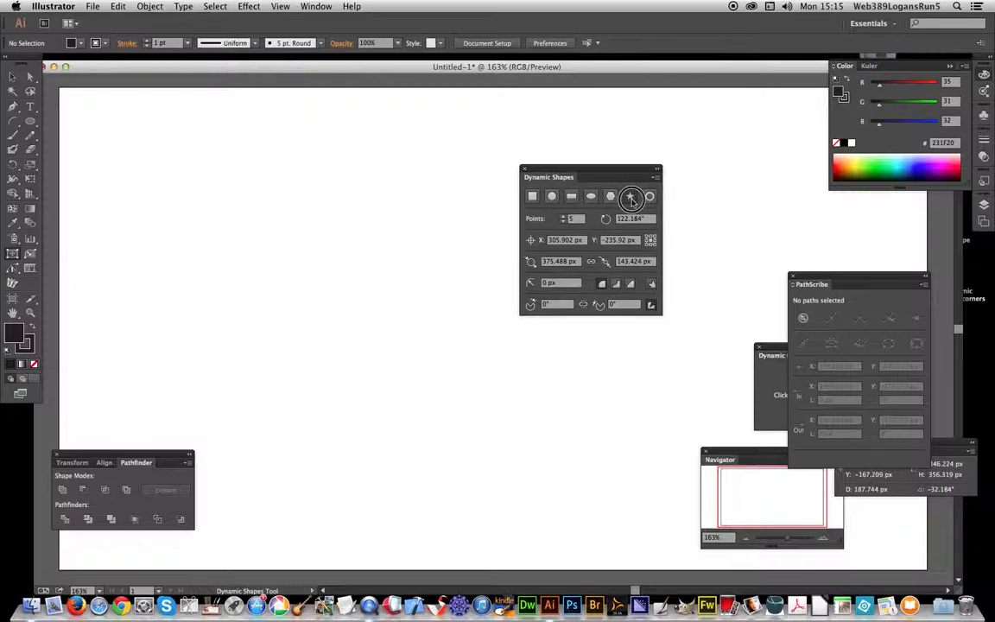
Step: Drag out the 23-point star on the artboard, then drag its points outward to enlarge it
{"action": "left_click_drag", "start_coordinate": [397, 341], "coordinate": [527, 447]}
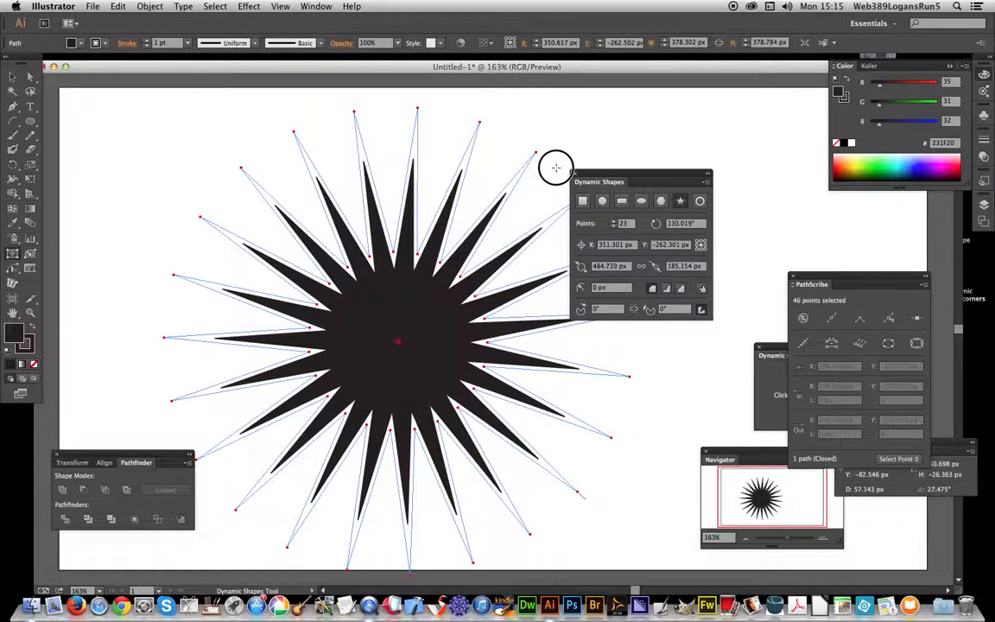
{"action": "left_click_drag", "start_coordinate": [555, 166], "coordinate": [469, 272]}
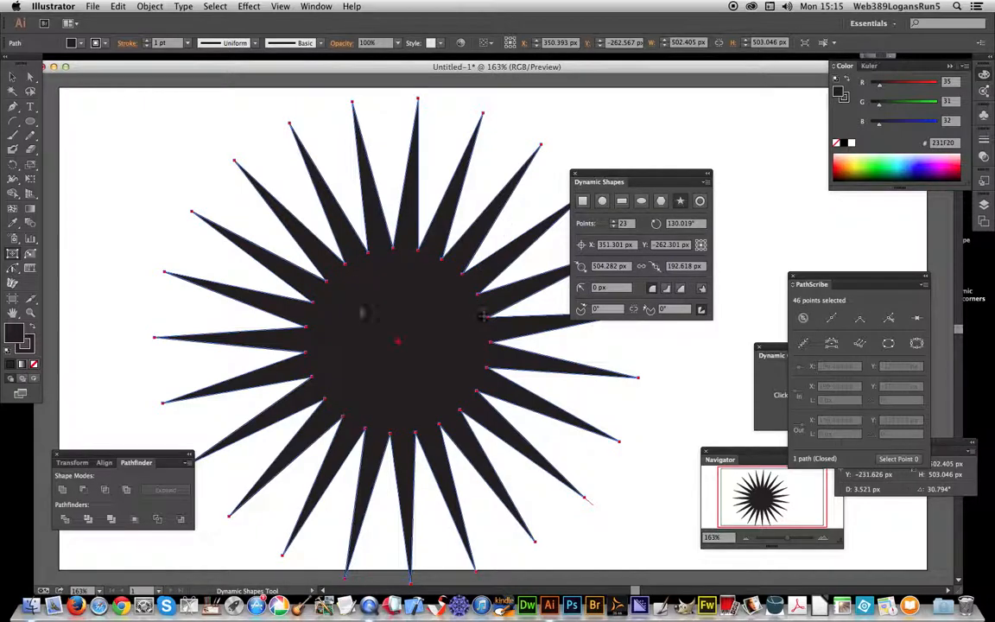
{"action": "left_click", "coordinate": [661, 201]}
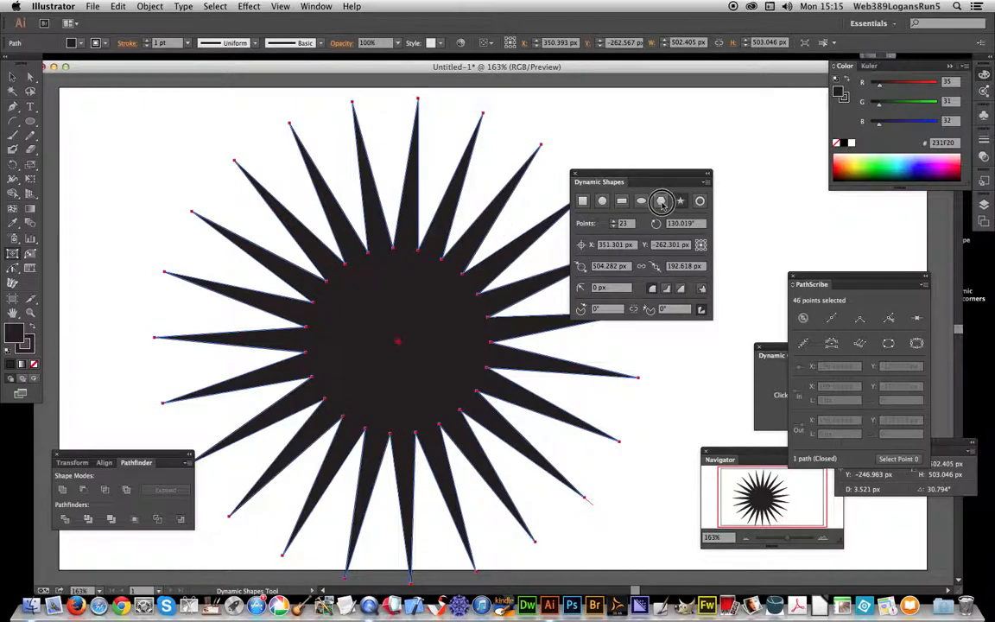
{"action": "left_click", "coordinate": [700, 200]}
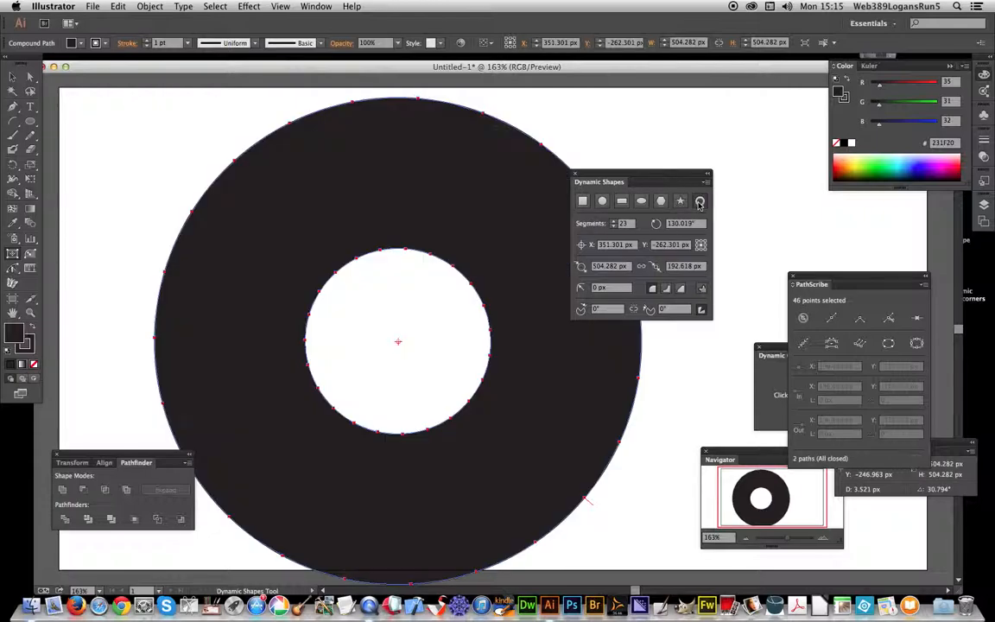
{"action": "left_click", "coordinate": [641, 201]}
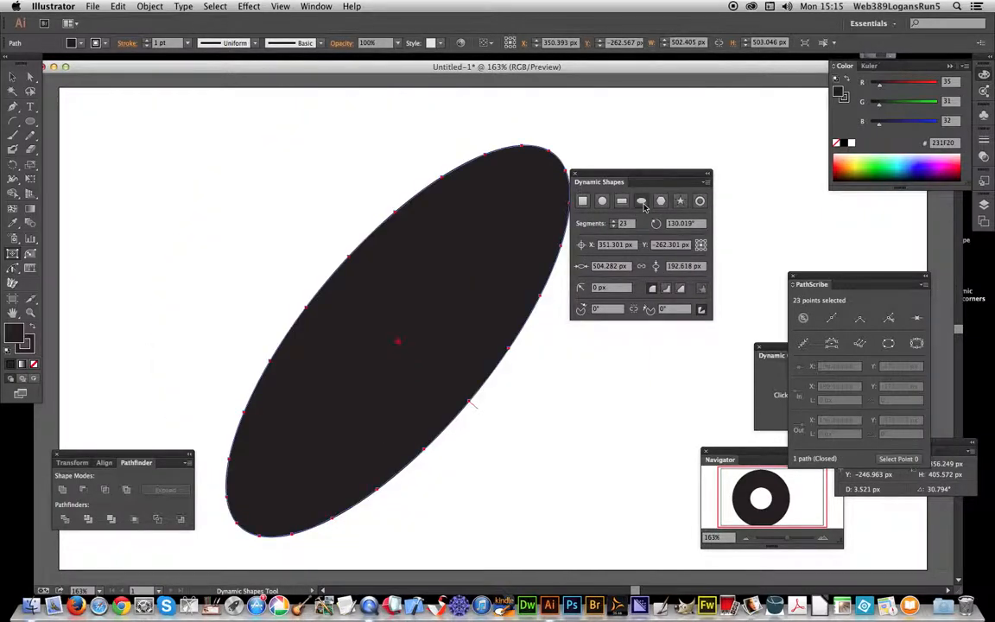
{"action": "left_click", "coordinate": [603, 200]}
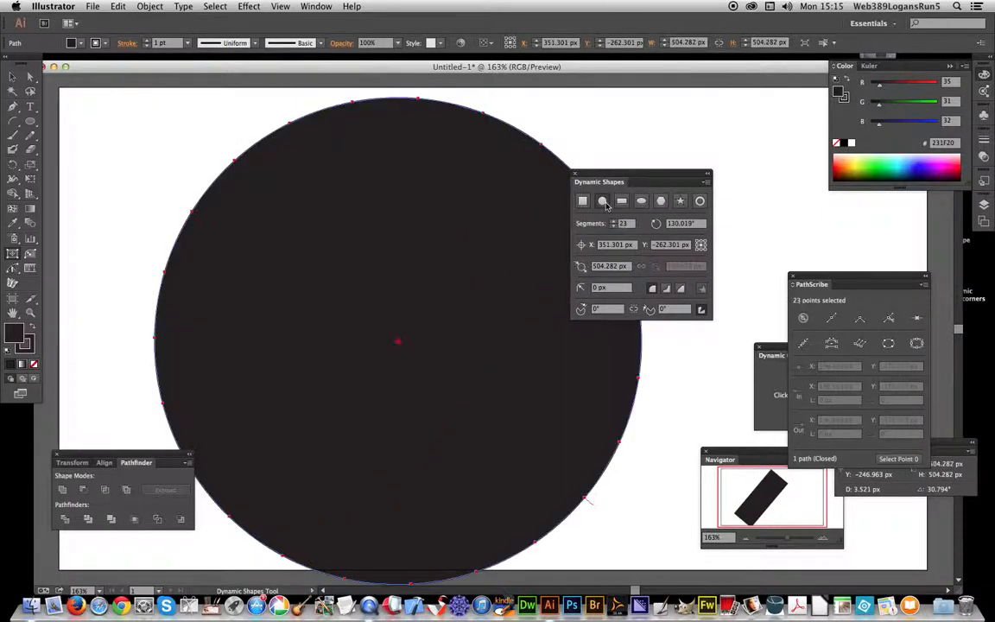
{"action": "left_click", "coordinate": [680, 201]}
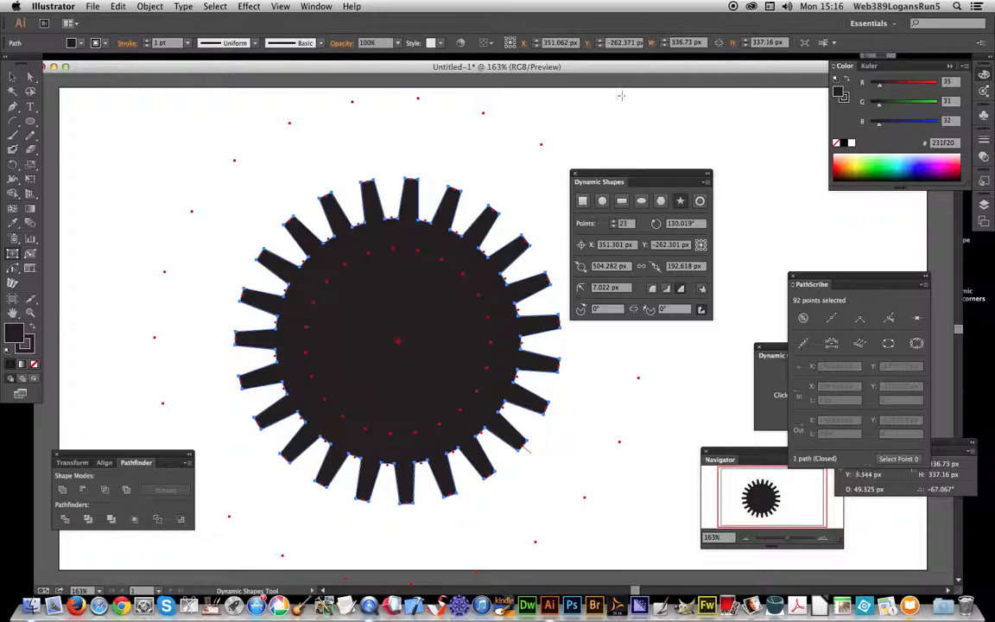
Step: Open the Dynamic Shapes panel's extra corner-style options
{"action": "left_click", "coordinate": [706, 182]}
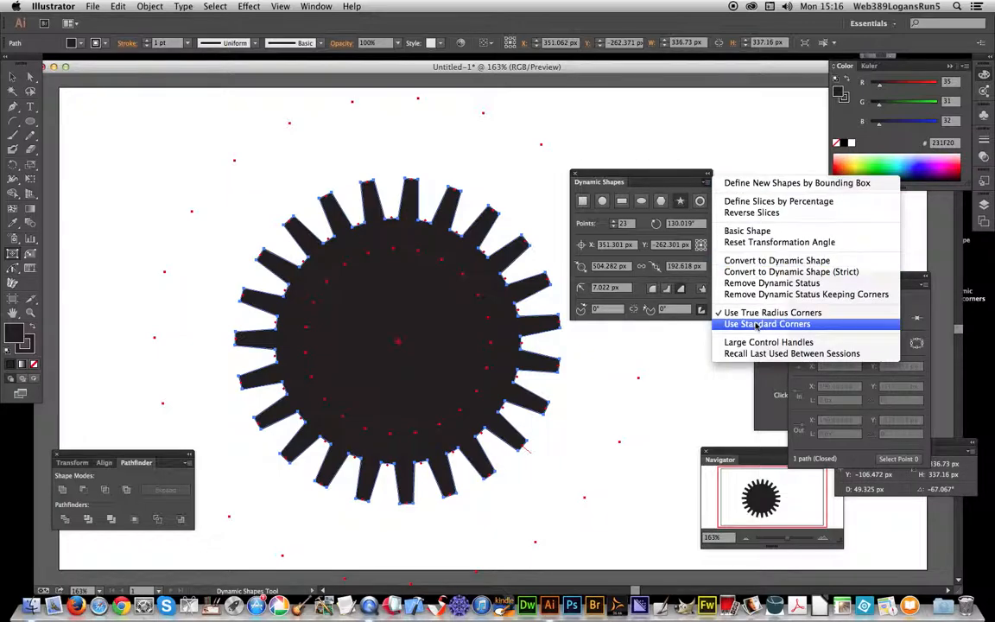
{"action": "mouse_move", "coordinate": [790, 271]}
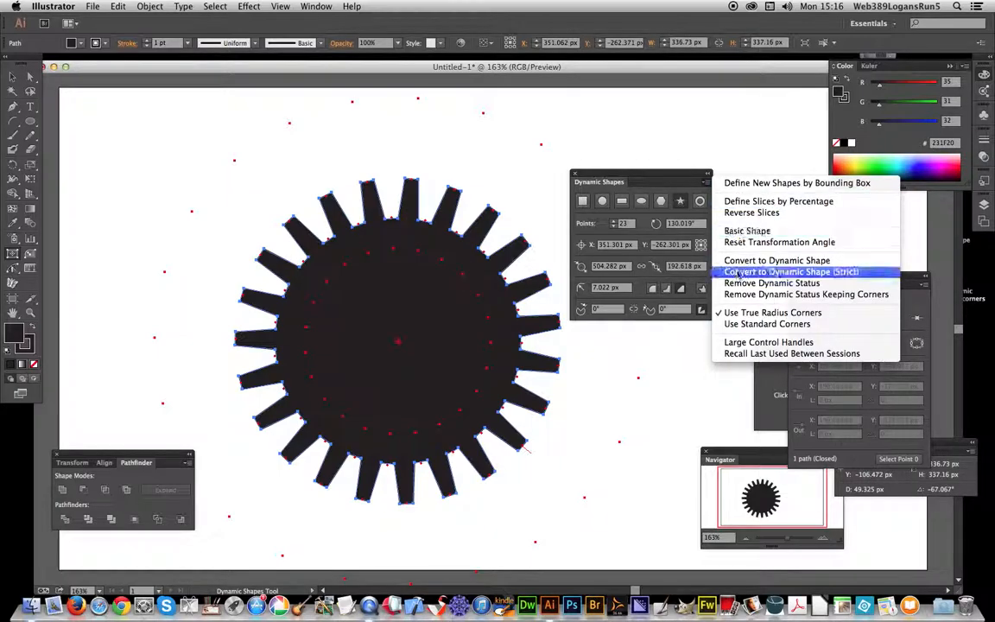
{"action": "mouse_move", "coordinate": [609, 285]}
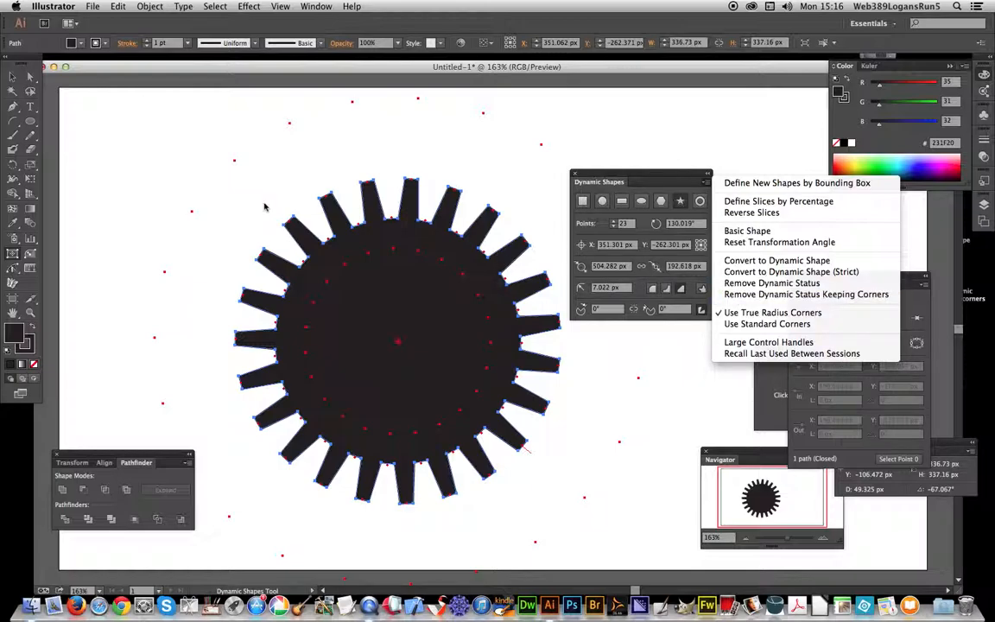
{"action": "mouse_move", "coordinate": [243, 199]}
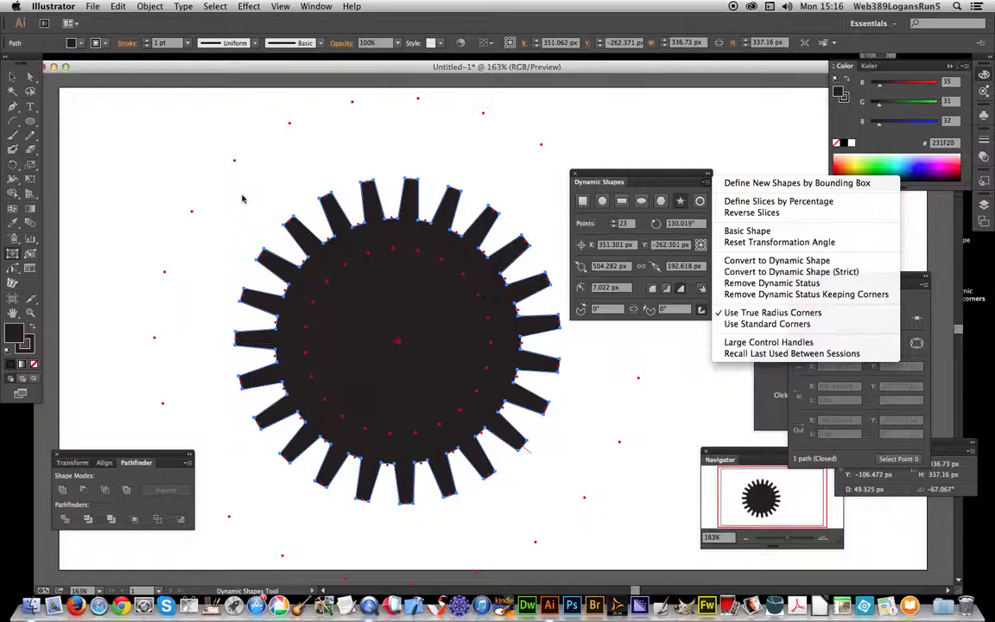
{"action": "mouse_move", "coordinate": [607, 178]}
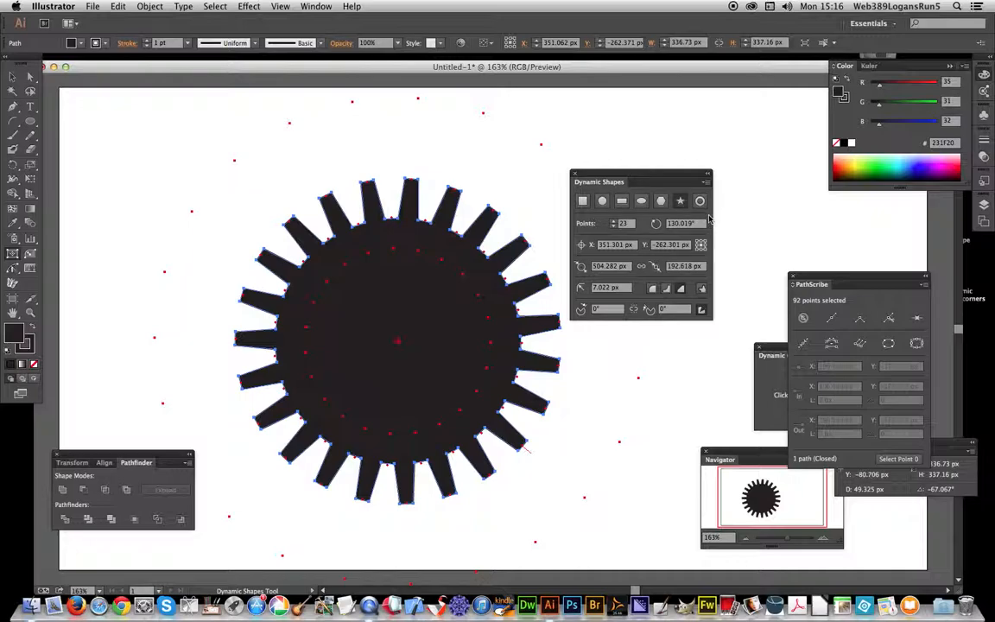
{"action": "mouse_move", "coordinate": [706, 218]}
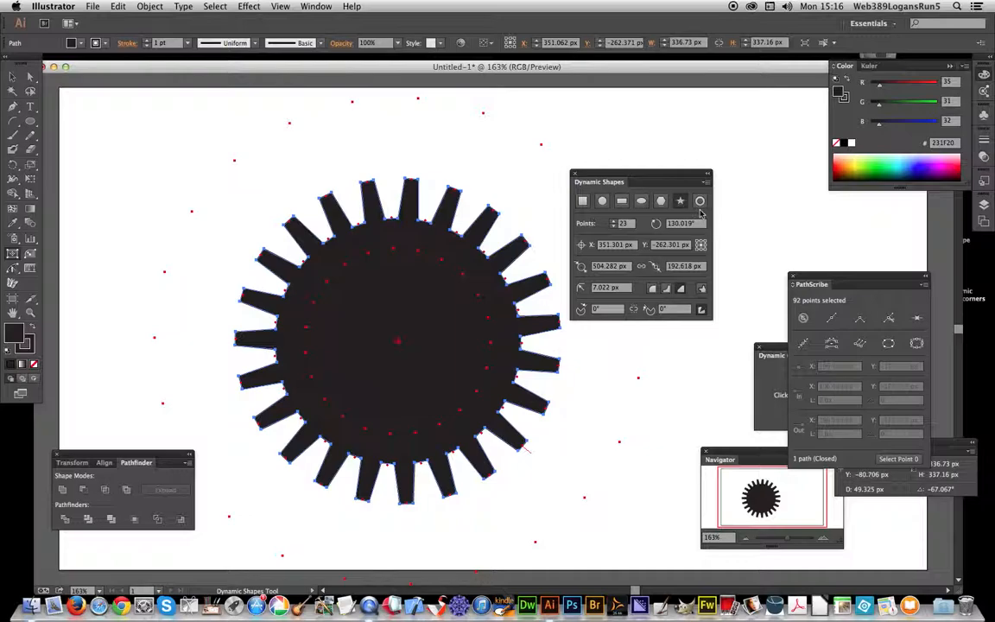
{"action": "mouse_move", "coordinate": [675, 199]}
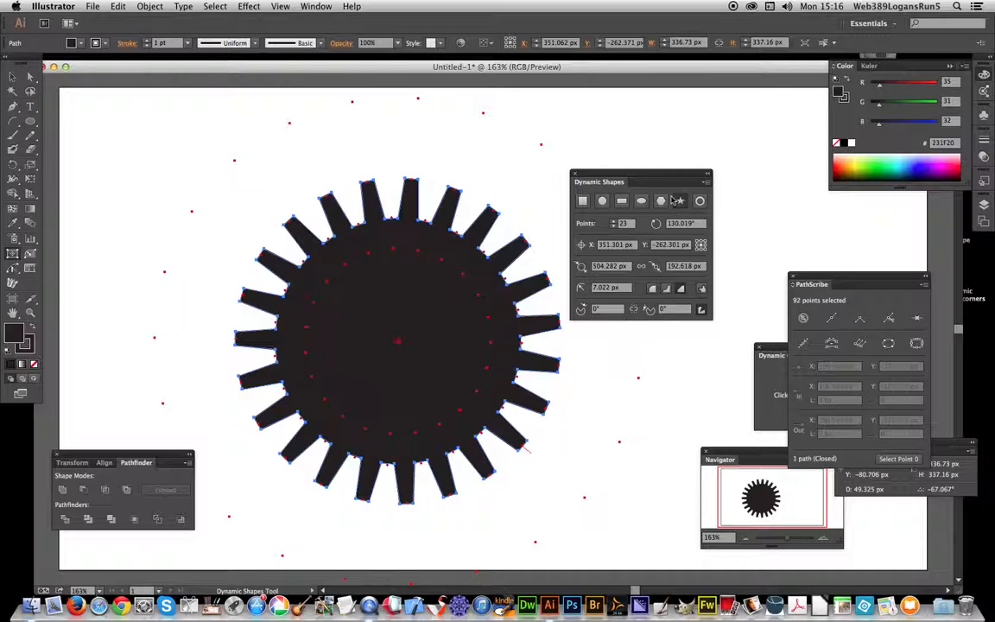